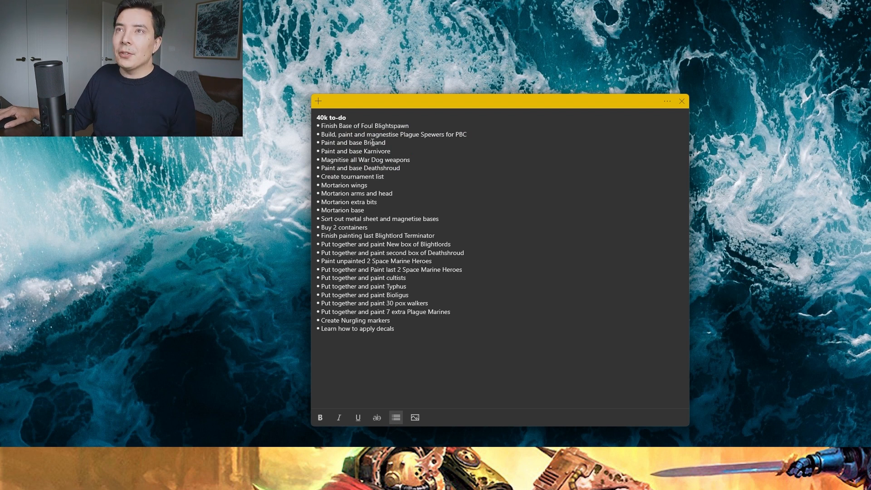
double_click(335, 126)
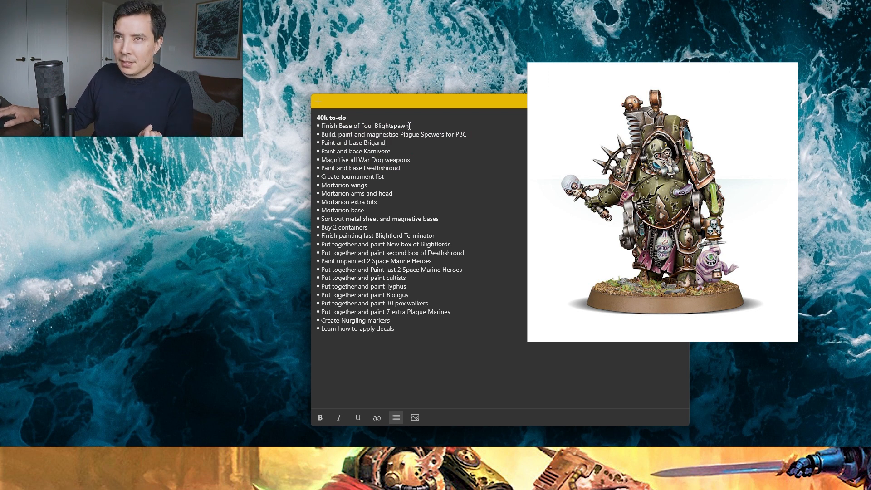
double_click(393, 126)
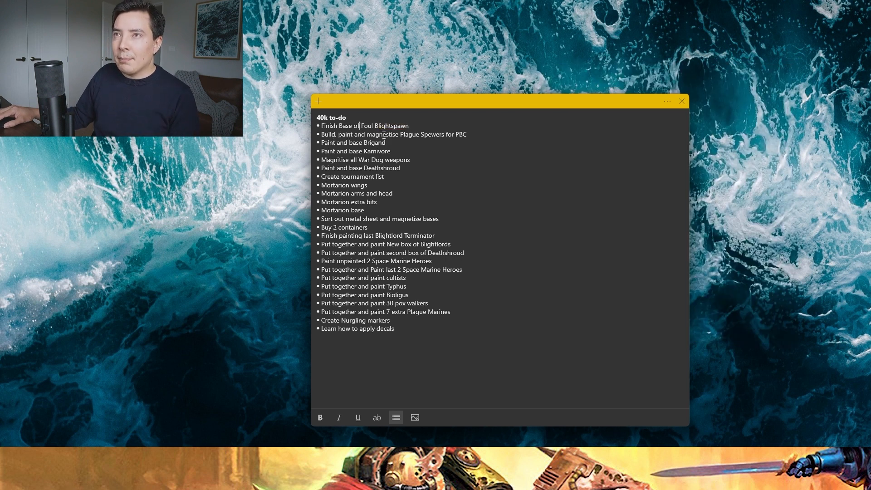
left_click(415, 417)
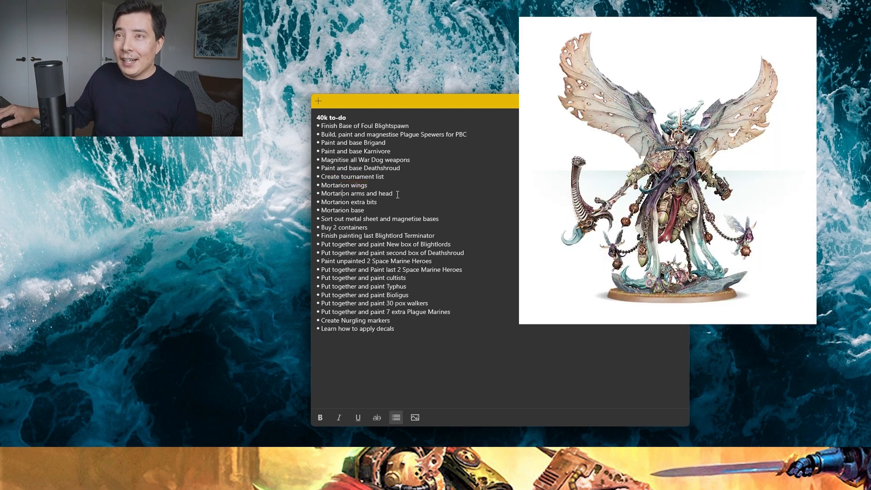
left_click_drag(347, 194, 392, 194)
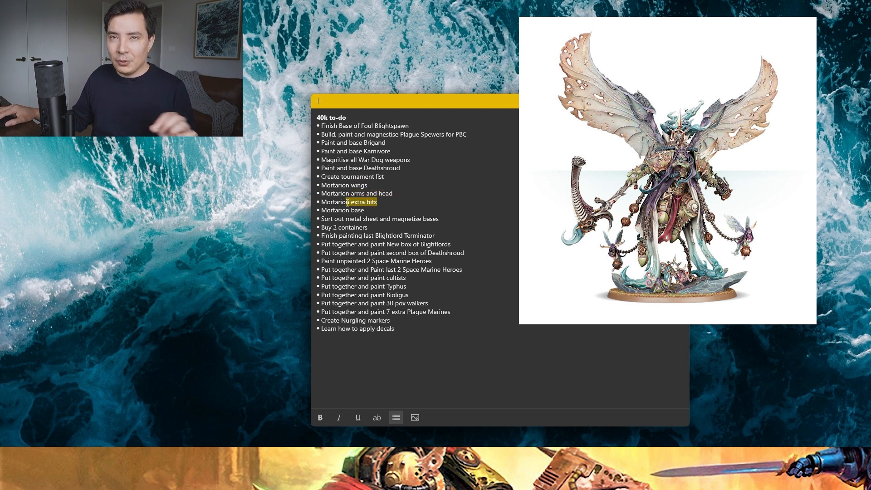
left_click(357, 201)
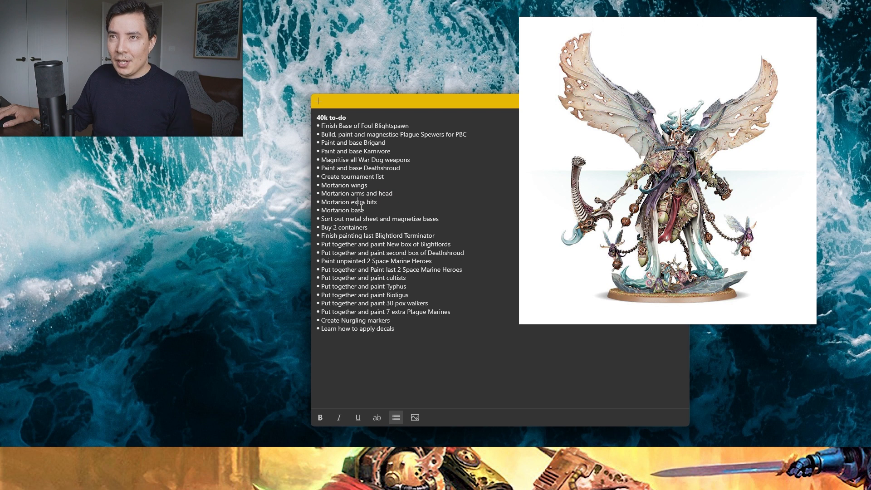
double_click(343, 210)
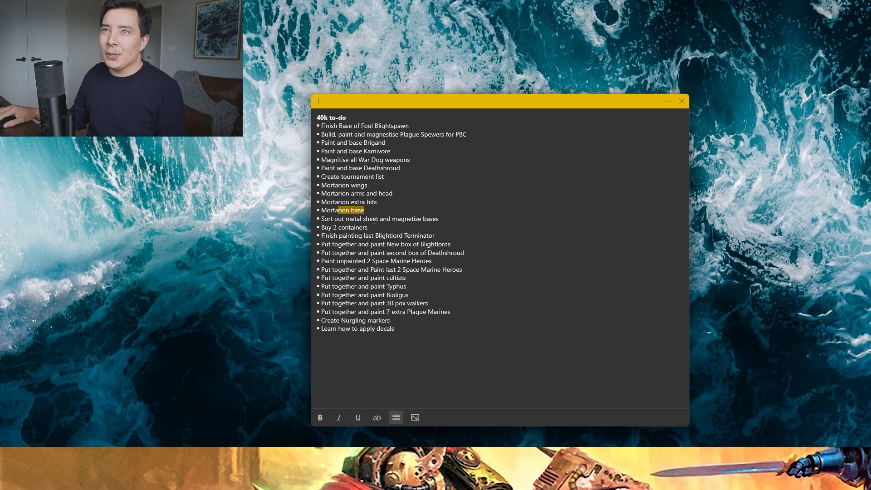
left_click(366, 211)
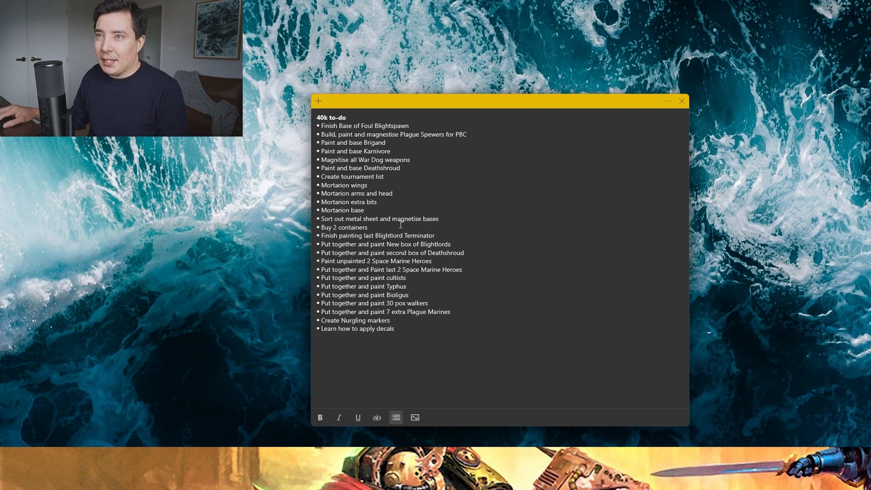
left_click(368, 227)
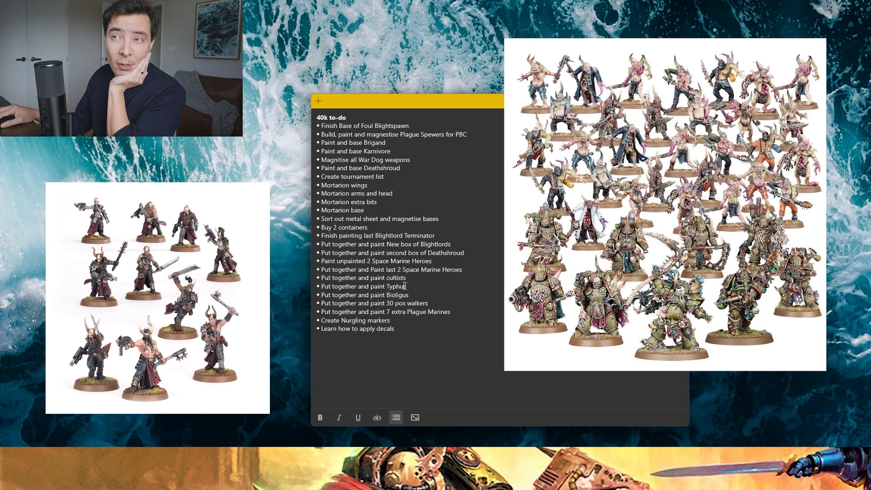
double_click(394, 287)
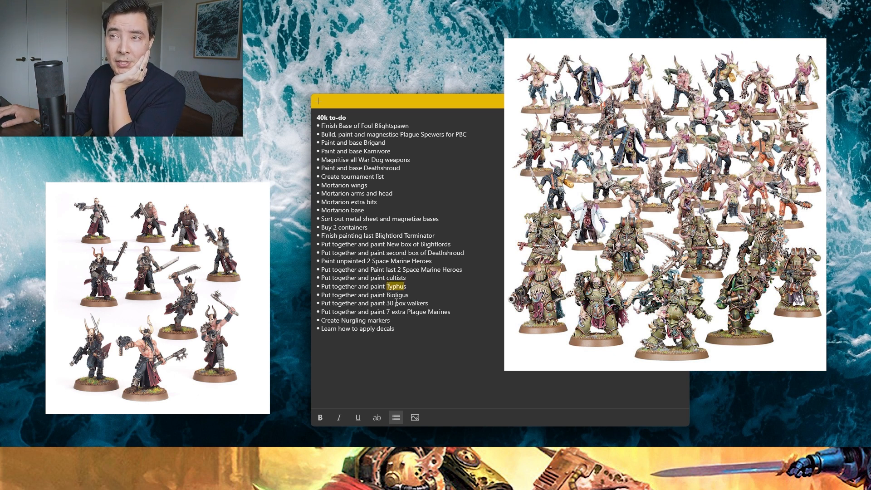